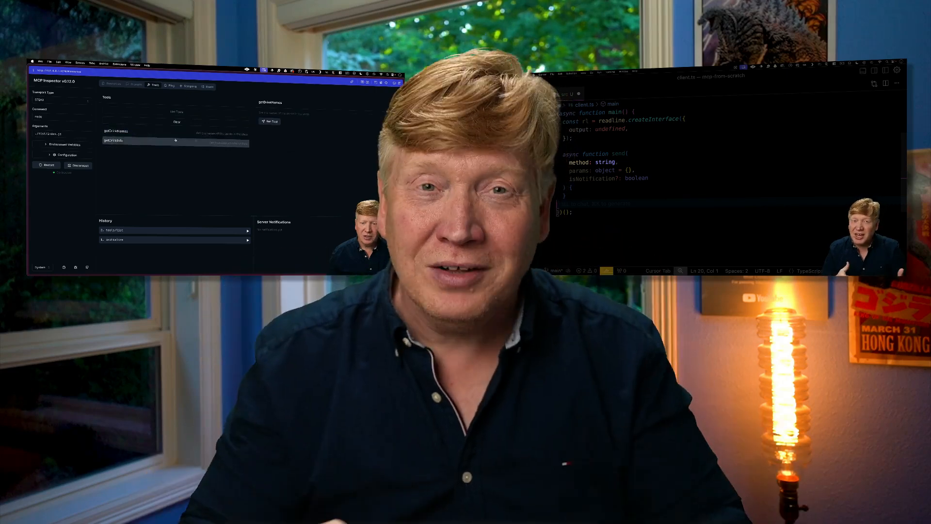
Step: Make main send "Say hello." to callAI, log the reply, and comment out old code
{"action": "left_click", "coordinate": [269, 121]}
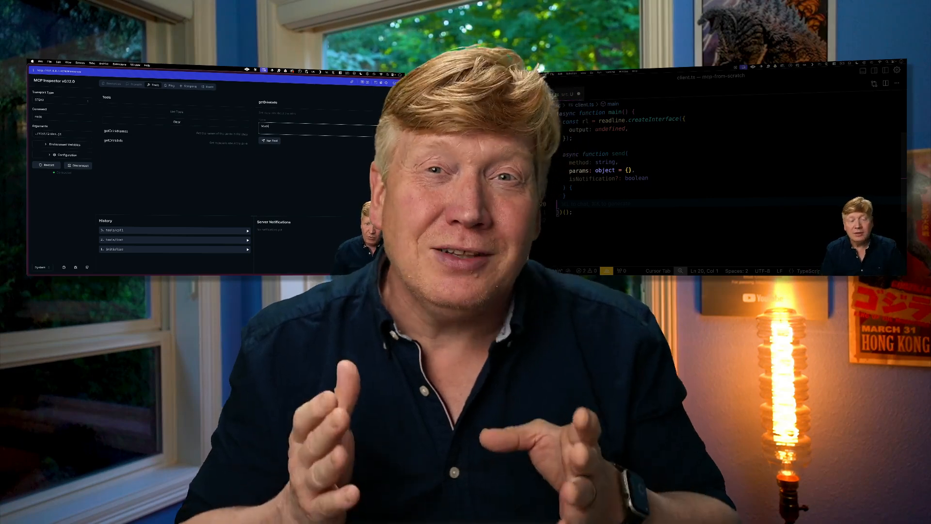
{"action": "left_click", "coordinate": [270, 141]}
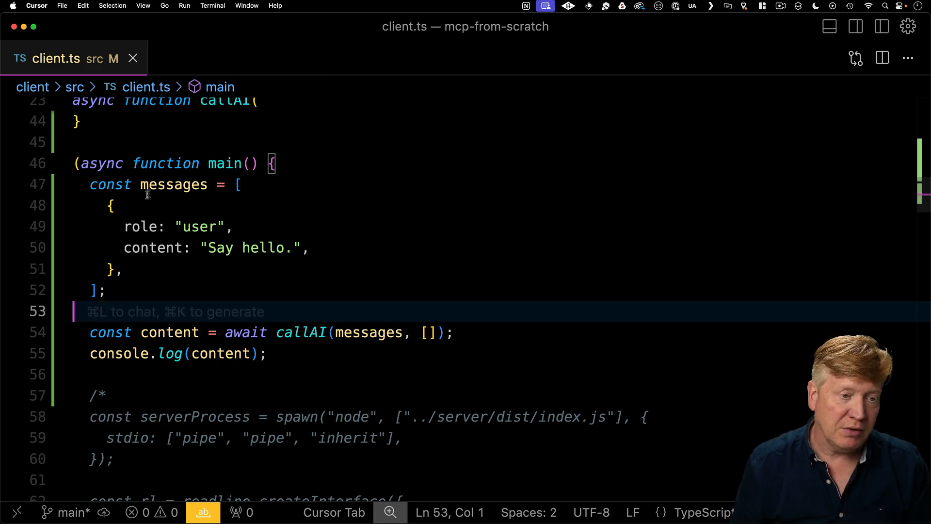
{"action": "left_click_drag", "start_coordinate": [90, 185], "coordinate": [89, 416]}
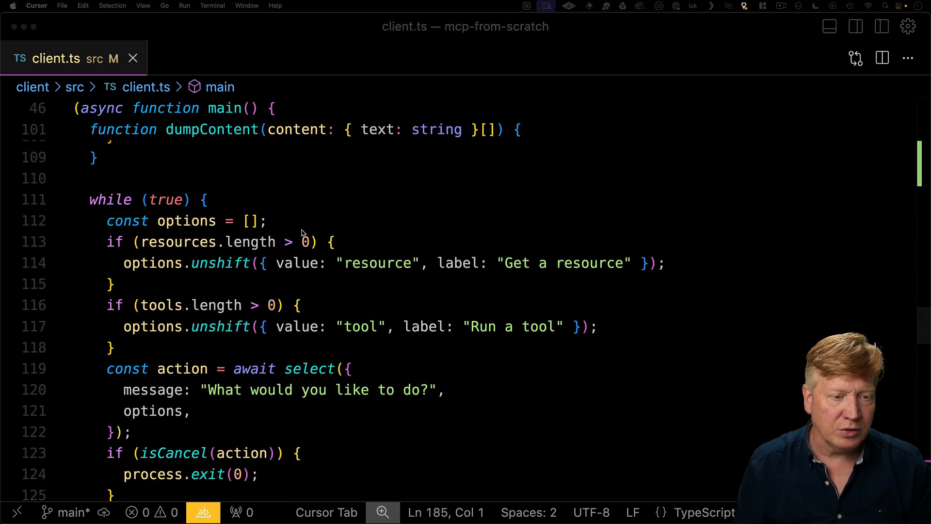
Step: Insert { value: "ai", label: "Ask the AI" } as the first loop option
{"action": "type", "text": "{ value: \"ai\", label: \"Ask the AI\" }"}
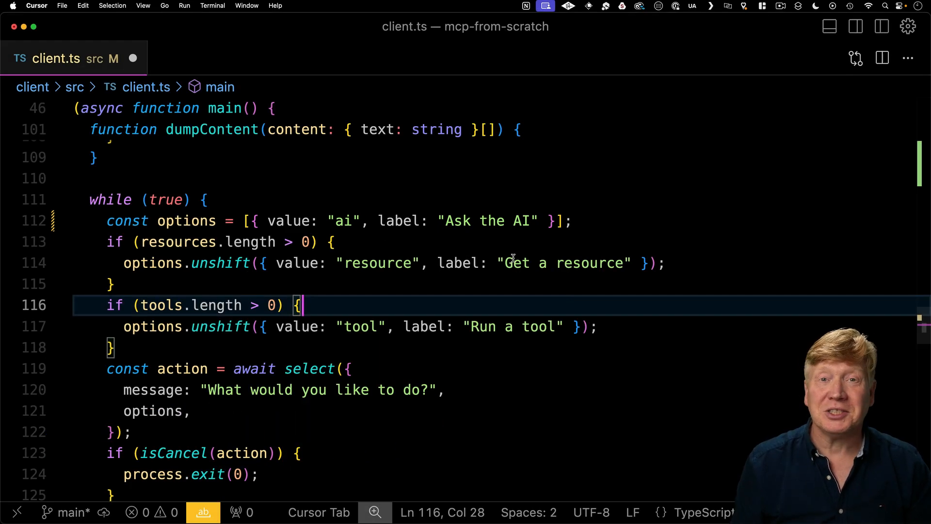
{"action": "scroll", "scroll_direction": "down", "scroll_amount": 3}
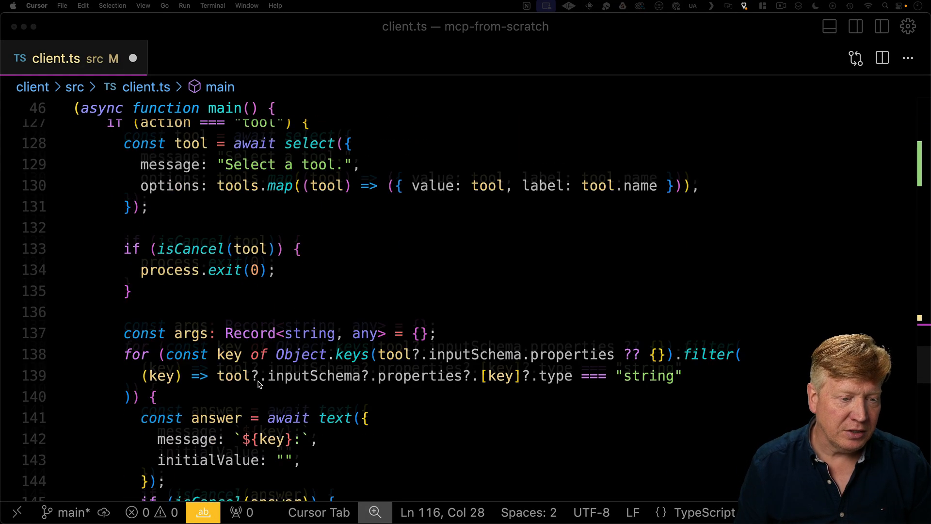
{"action": "scroll", "scroll_direction": "down", "scroll_amount": 3}
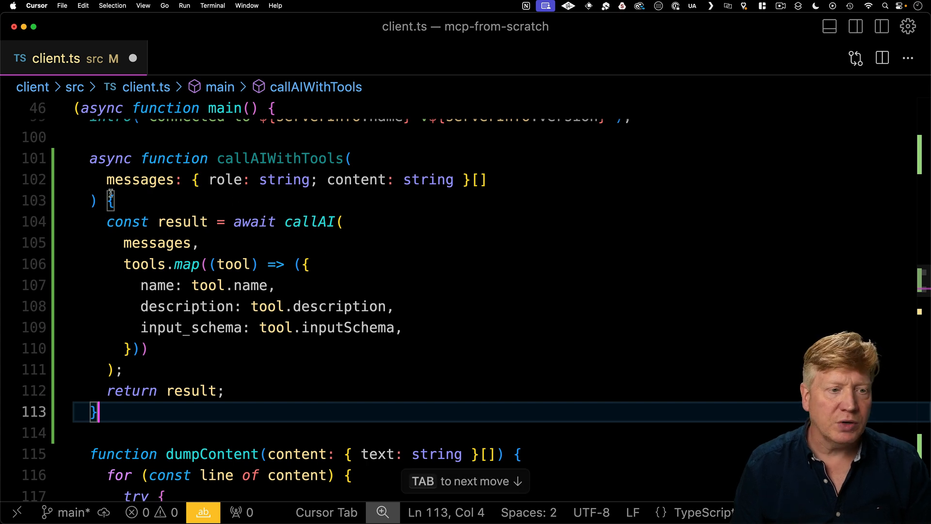
{"action": "mouse_move", "coordinate": [300, 246]}
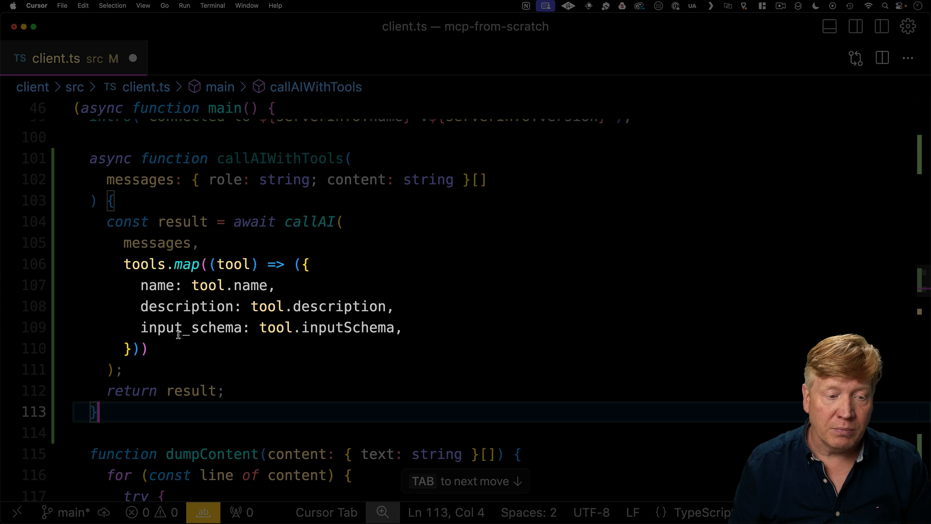
{"action": "mouse_move", "coordinate": [321, 345]}
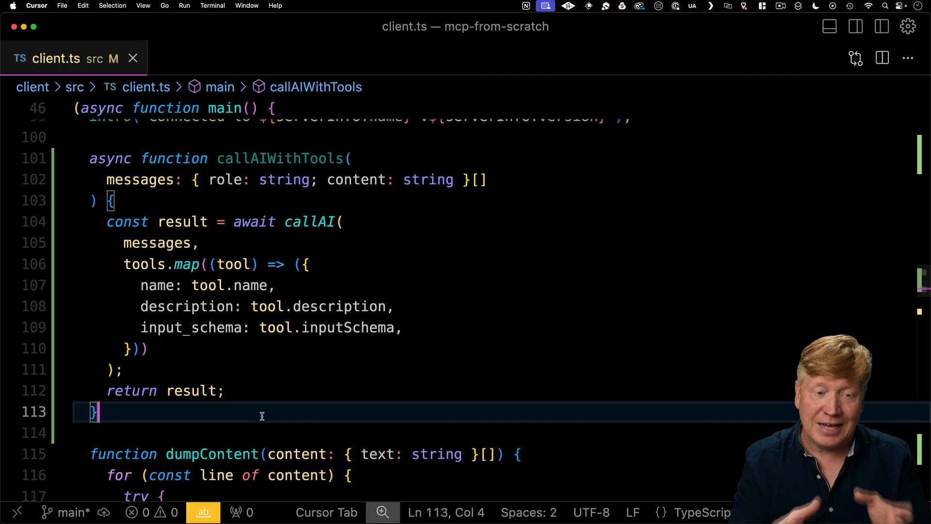
Step: Scroll down client.ts to review the new callAIWithTools function
{"action": "scroll", "scroll_direction": "down", "scroll_amount": 3}
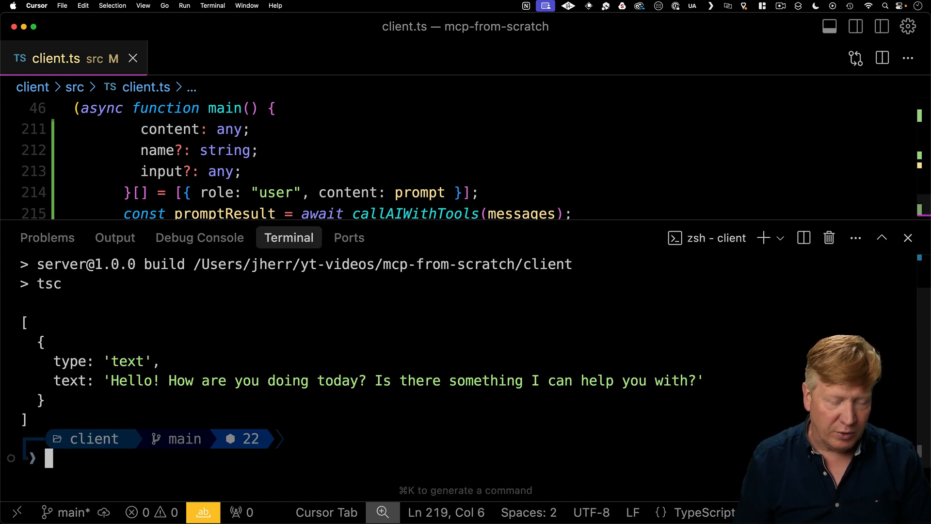
Step: Rebuild and run the client with pnpm build && node dist/client.js
{"action": "type", "text": "pnpm build && node dist/client.js"}
{"action": "type", "text": "What drinks do you have?"}
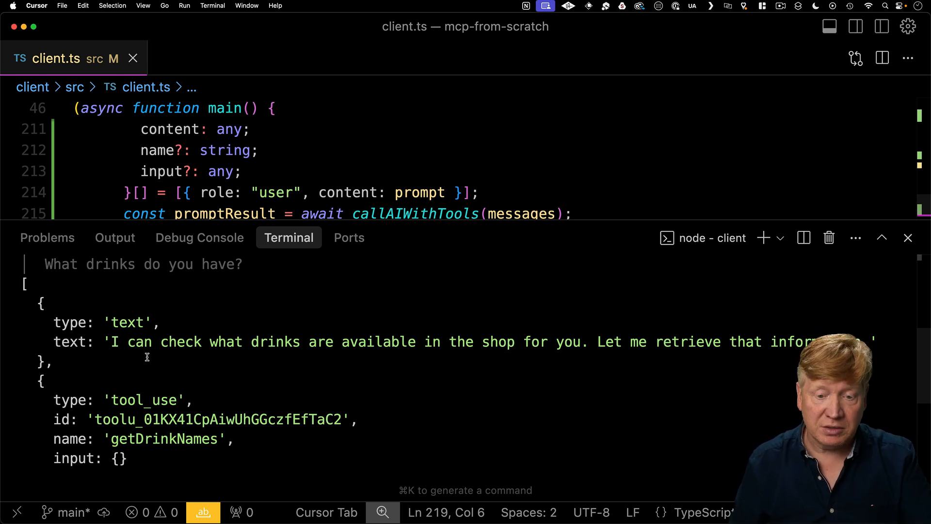
{"action": "mouse_move", "coordinate": [209, 367]}
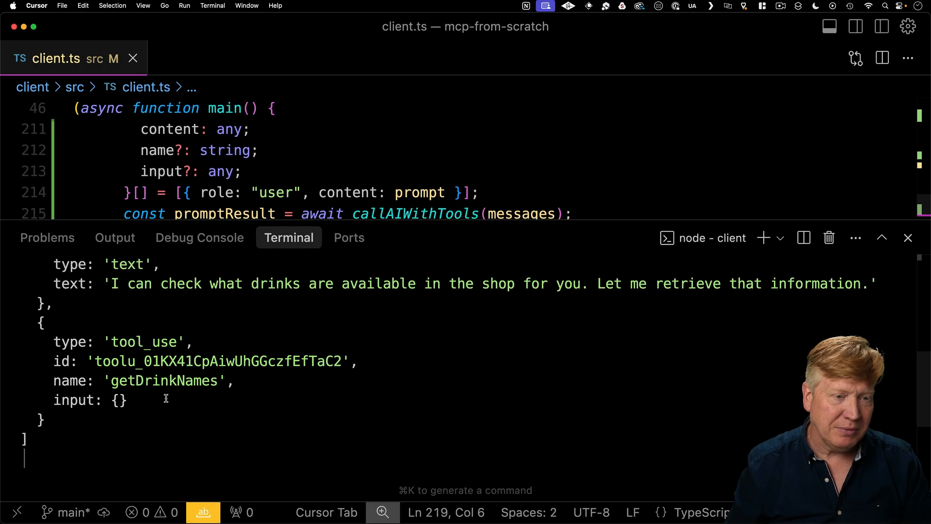
Step: Return to the main function code in client.ts to add tool-call handling
{"action": "left_click", "coordinate": [908, 238]}
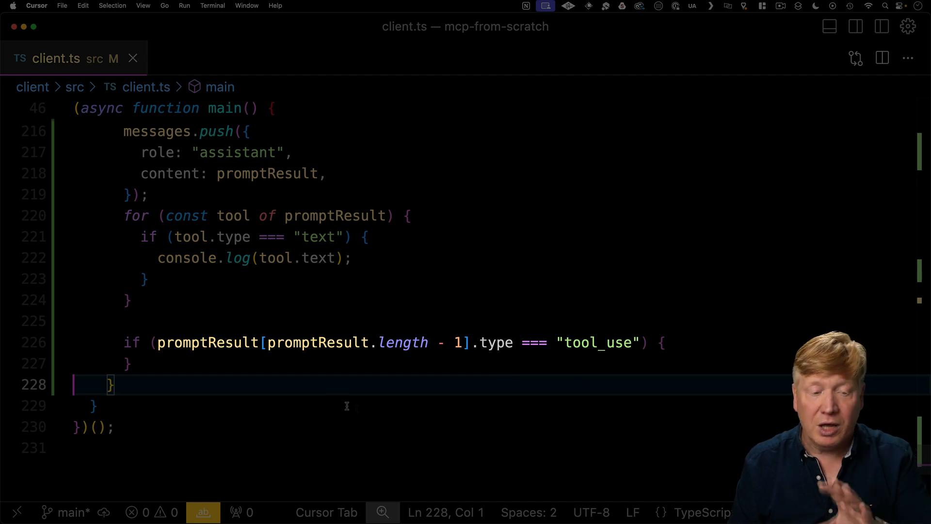
{"action": "mouse_move", "coordinate": [397, 367]}
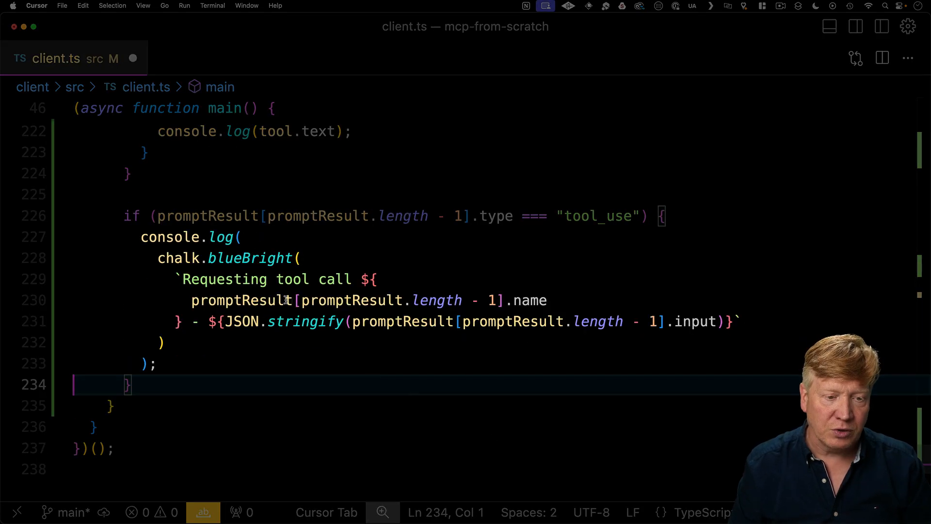
{"action": "mouse_move", "coordinate": [334, 341]}
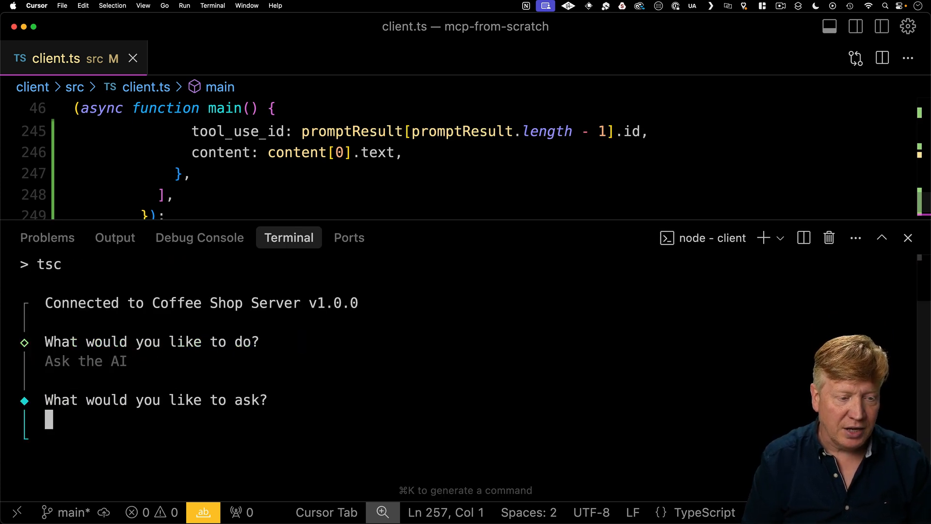
Step: Ask what drinks are available, then ask "What's the price of a Mocha?"
{"action": "type", "text": "What"}
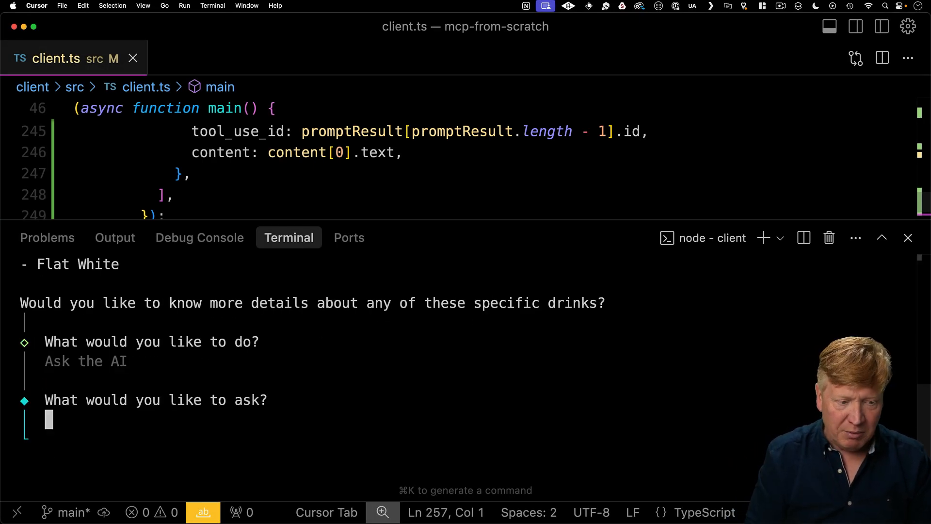
{"action": "type", "text": "What's the price of a Mocha?"}
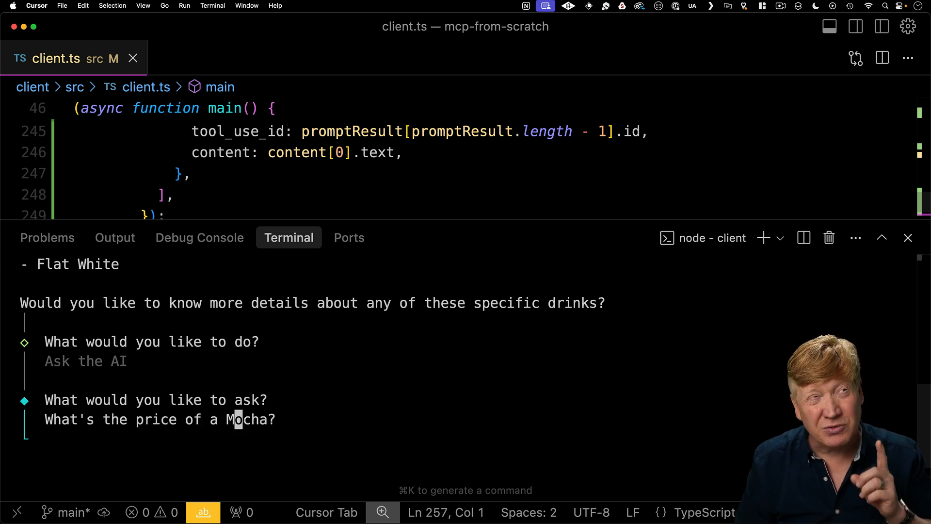